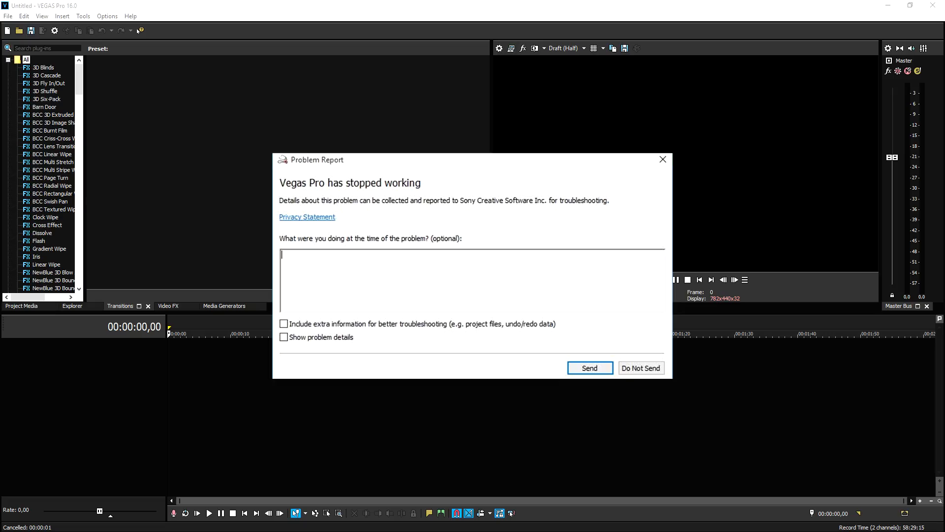
Dismiss the VEGAS Pro crash report with Do Not Send.
click(640, 367)
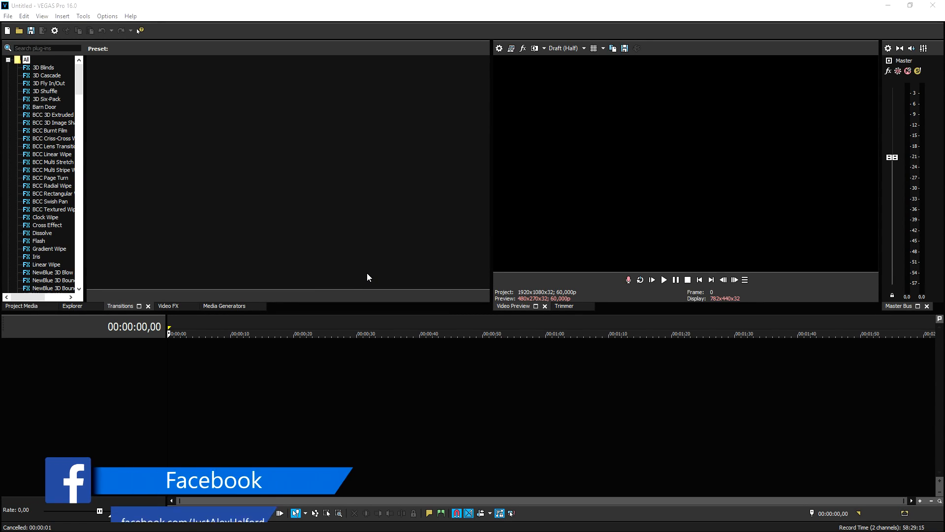
Add the Checkerboard (Default) media generator to a new video track and close its settings.
click(224, 305)
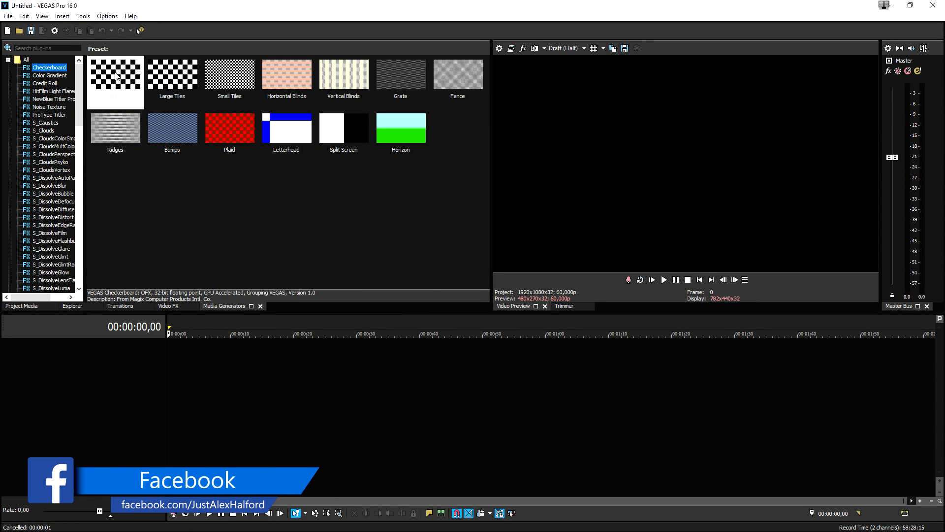
double_click(116, 73)
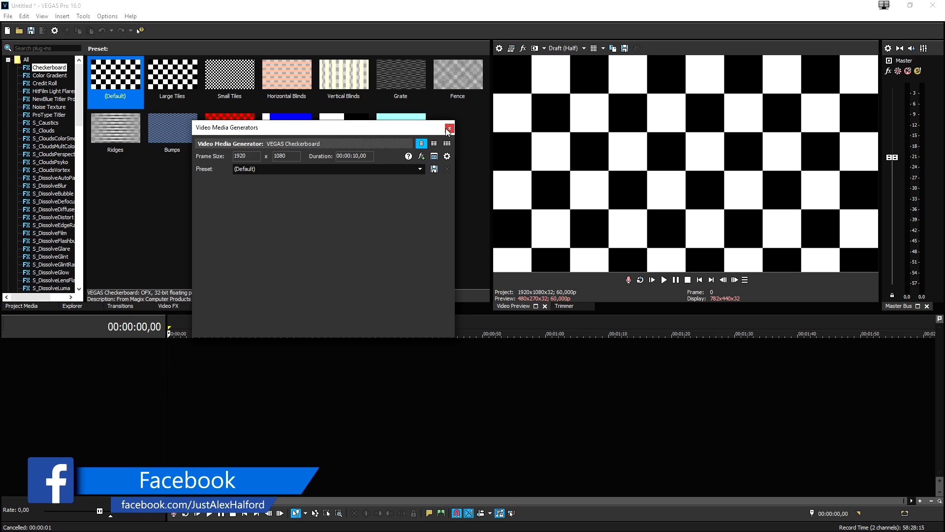
click(449, 129)
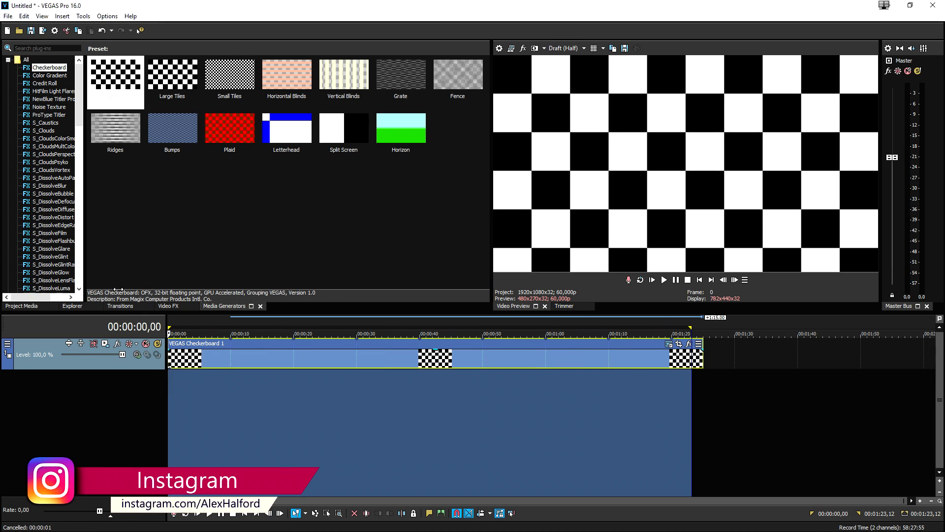
click(7, 16)
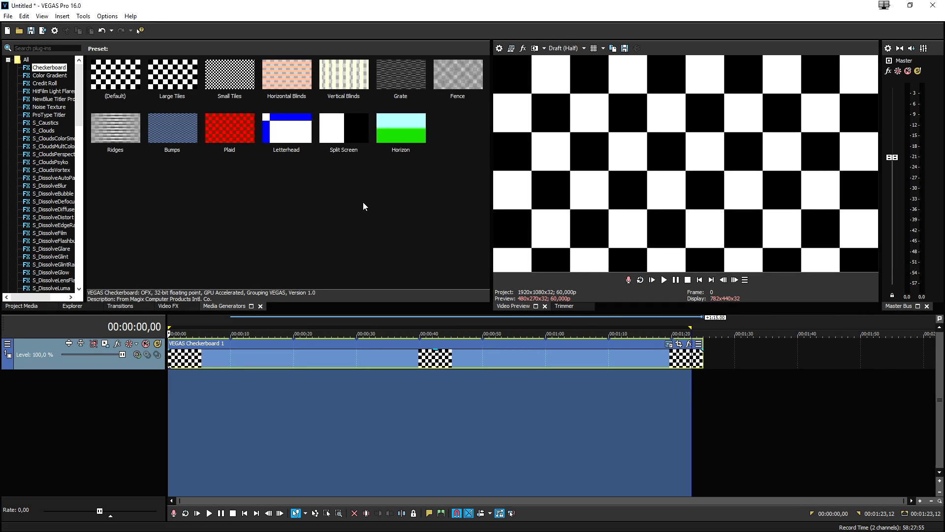
mouse_move(356, 227)
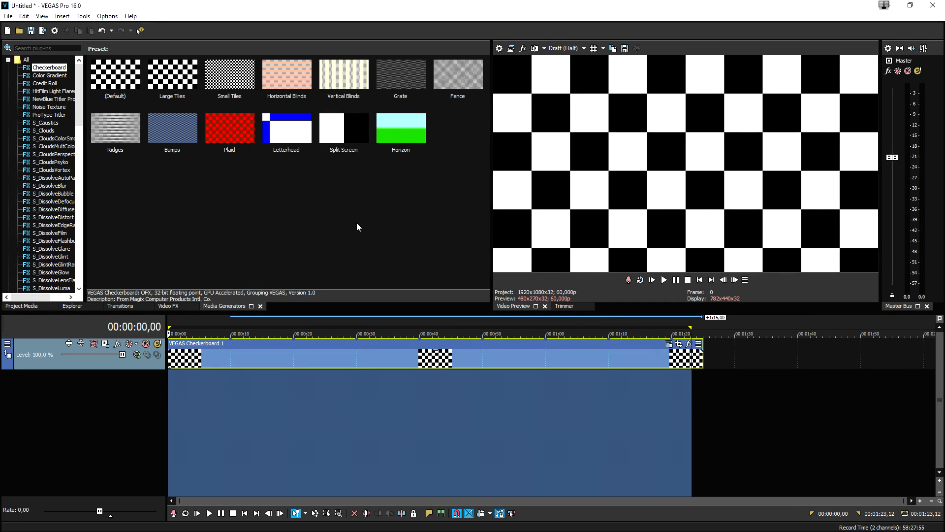
mouse_move(347, 221)
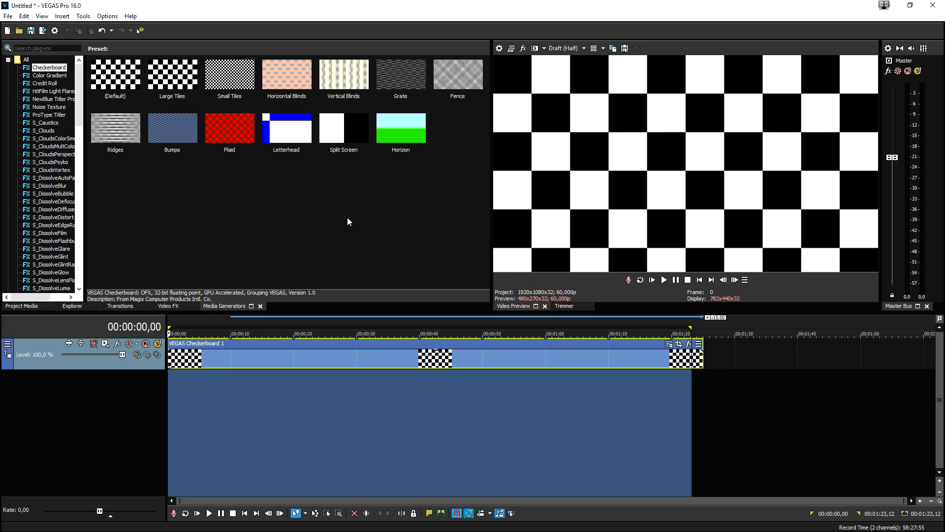
Search %appdata%, go up to AppData, and open the Local folder.
click(38, 500)
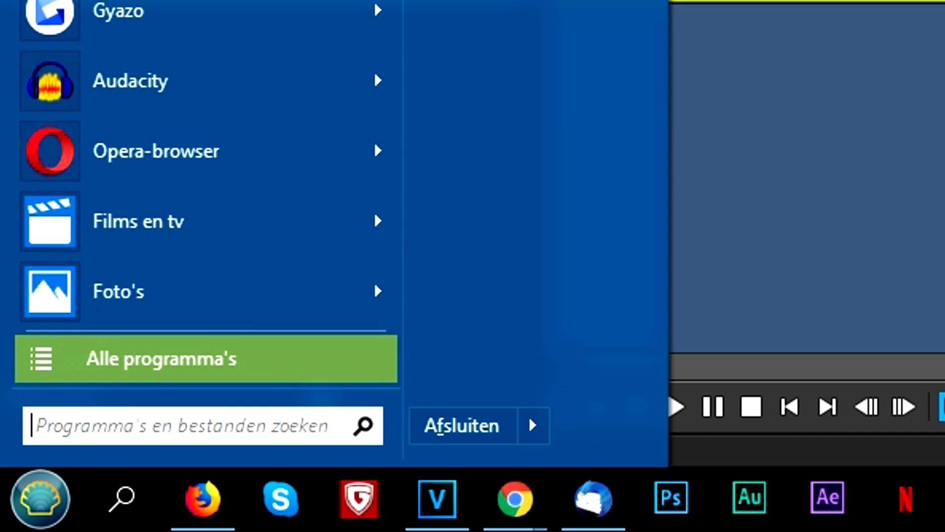
text(%)
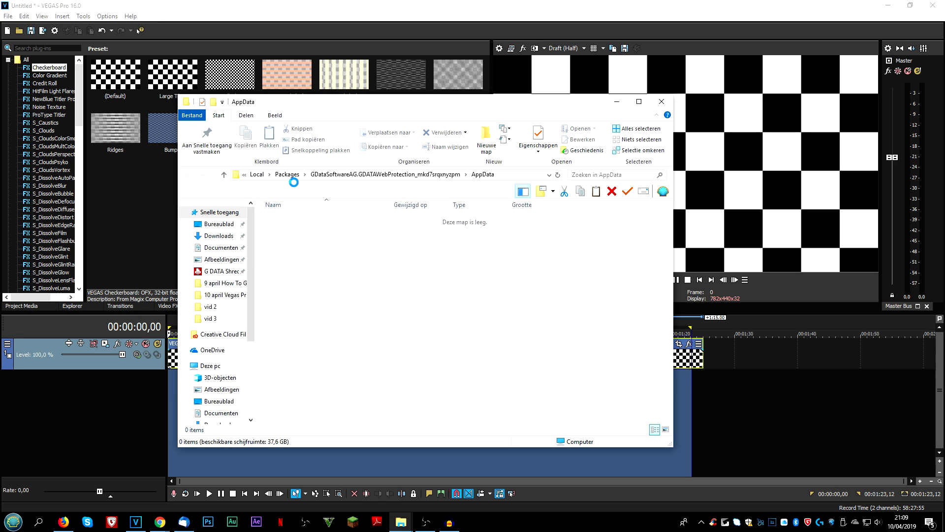
click(313, 174)
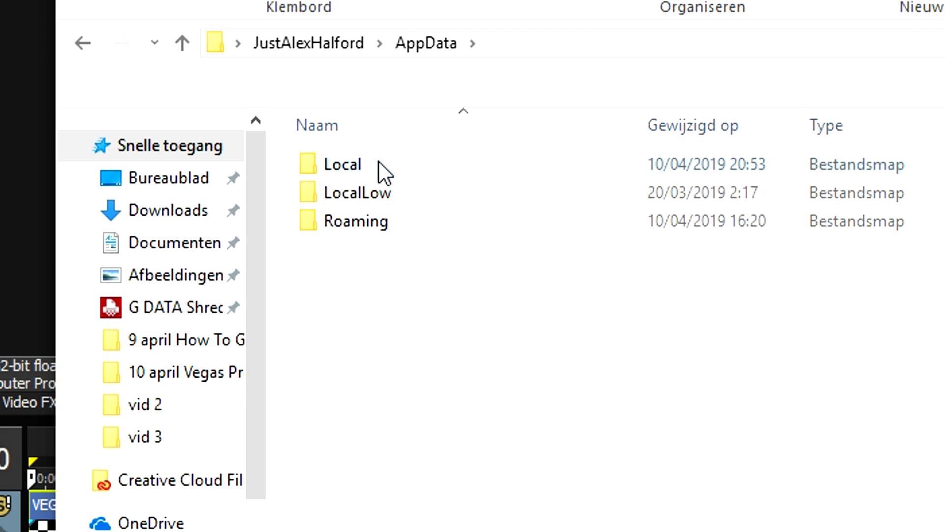
double_click(343, 164)
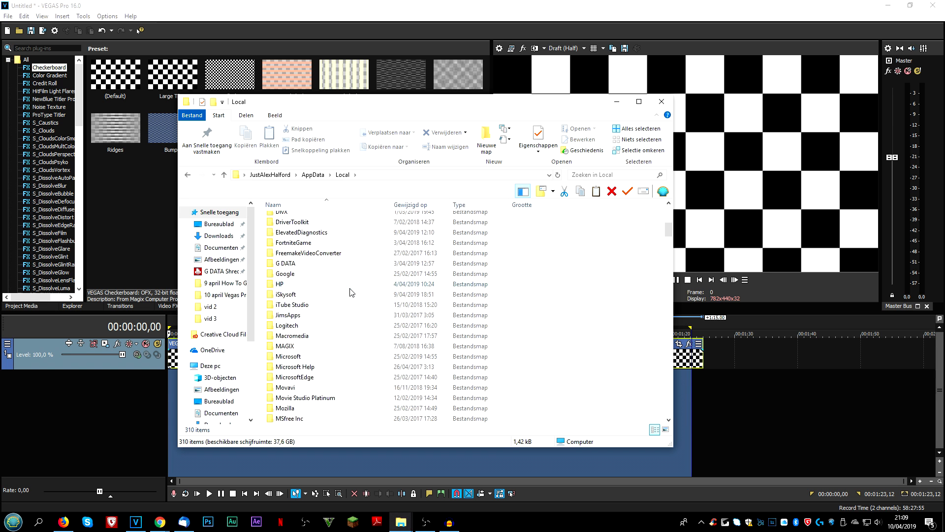
scroll(down, 3)
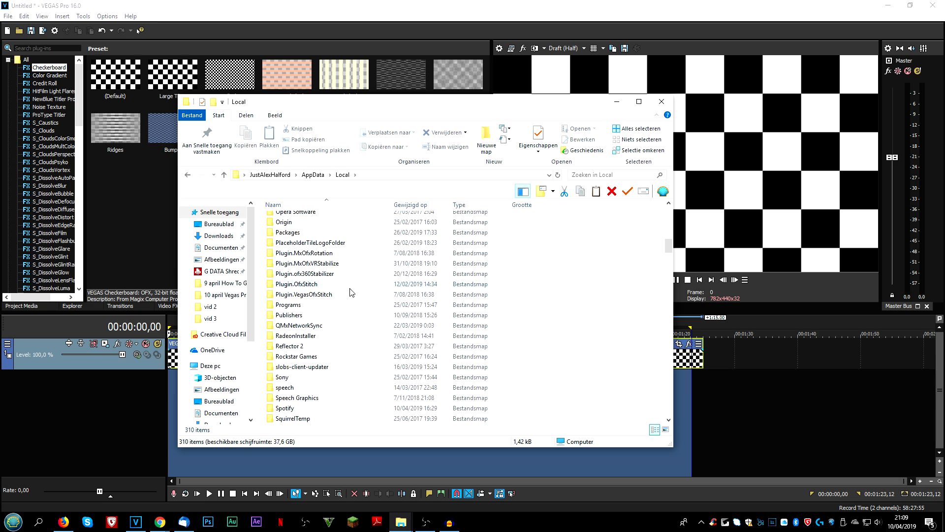
scroll(down, 3)
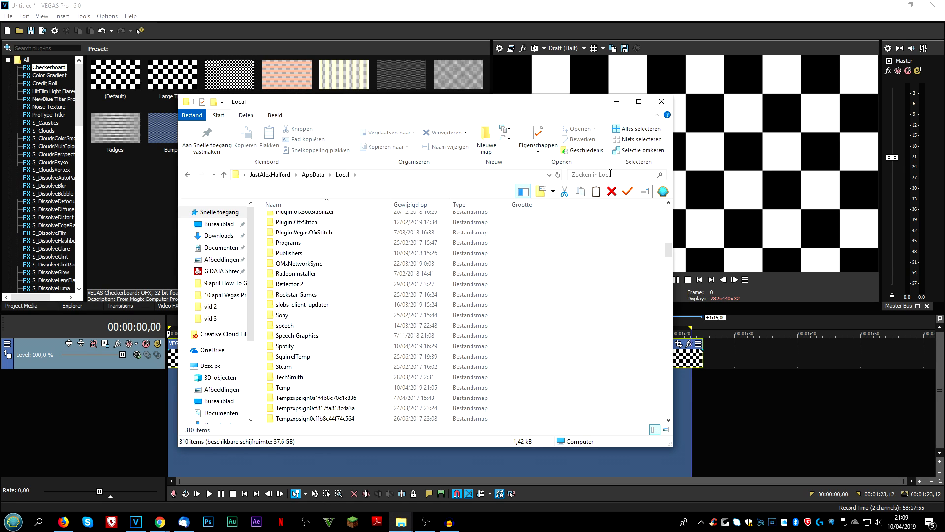
Search Local for 'vegas' and open VEGAS Pro\16.0 to view the autosave backups.
text(vegas)
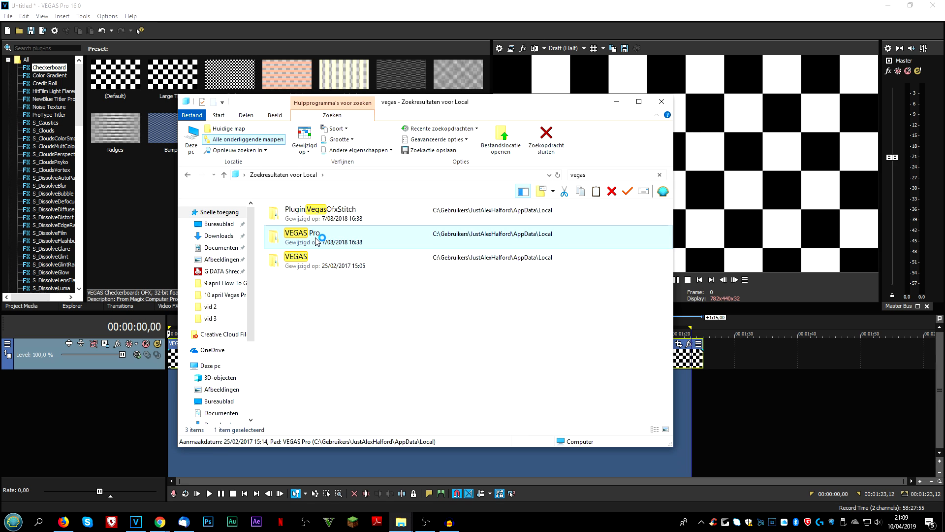
double_click(312, 233)
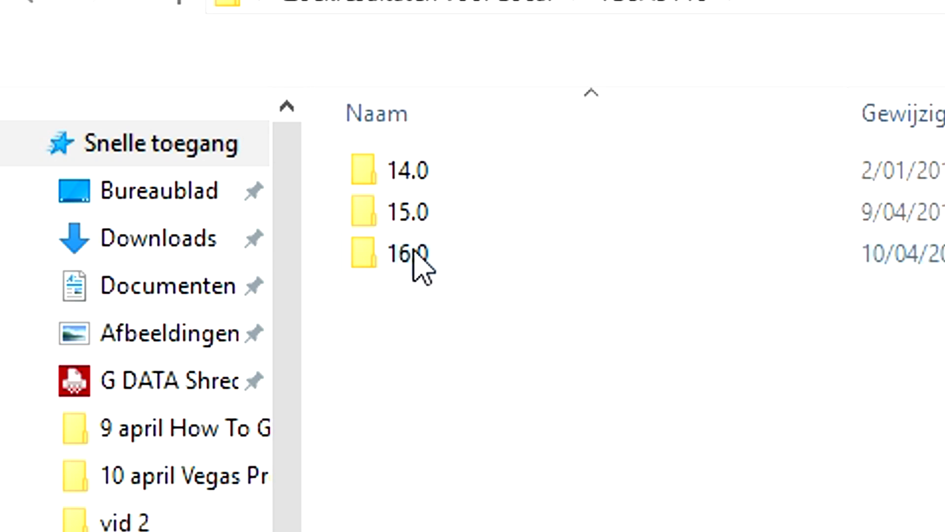
double_click(403, 253)
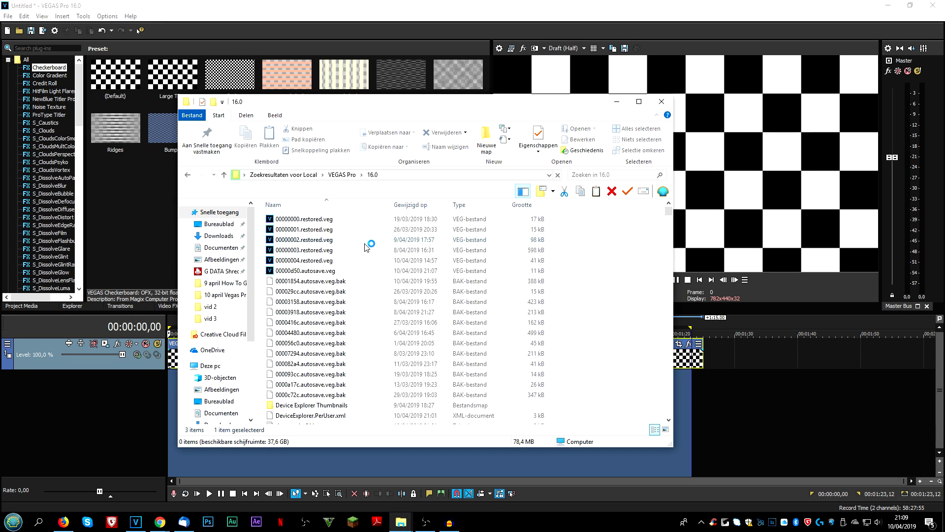
click(638, 102)
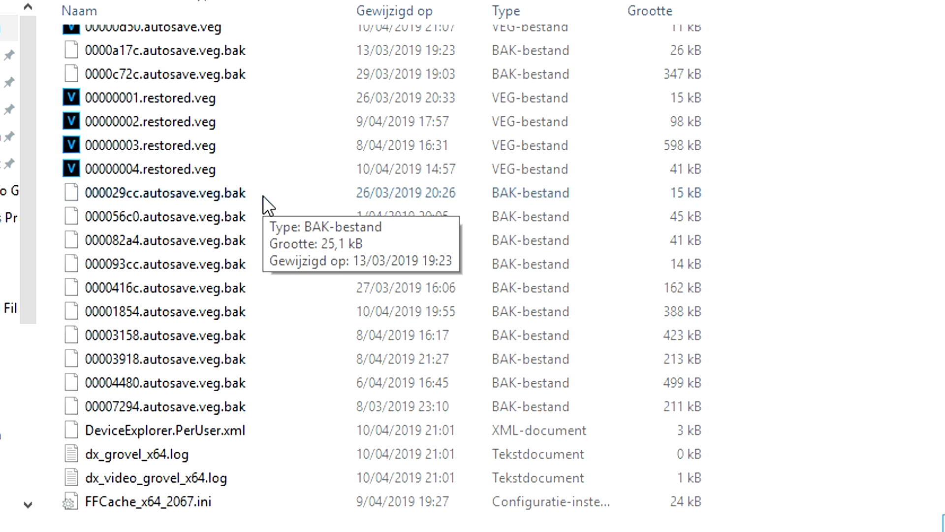
mouse_move(247, 208)
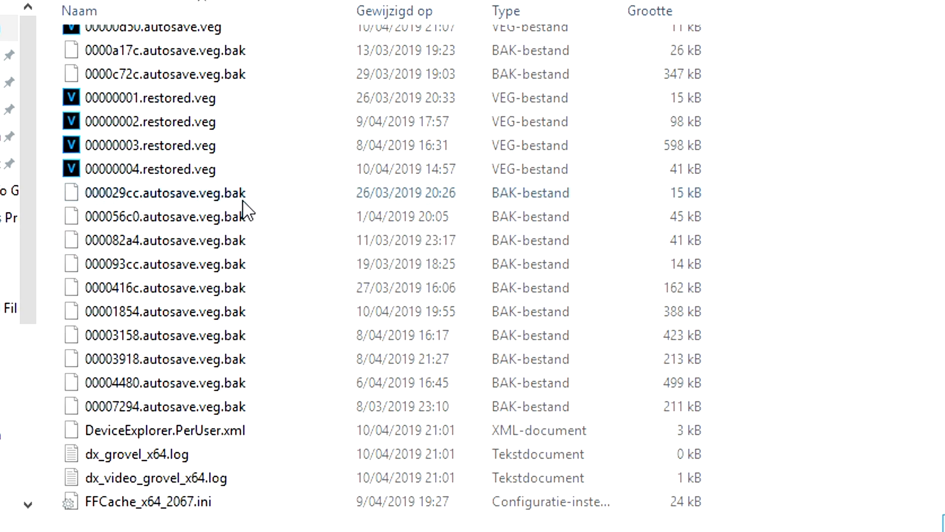
mouse_move(253, 199)
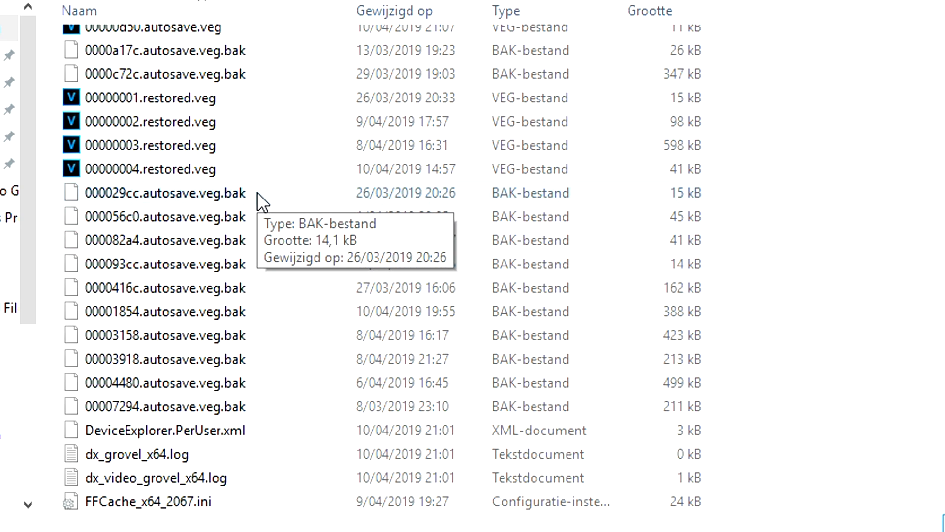
mouse_move(455, 285)
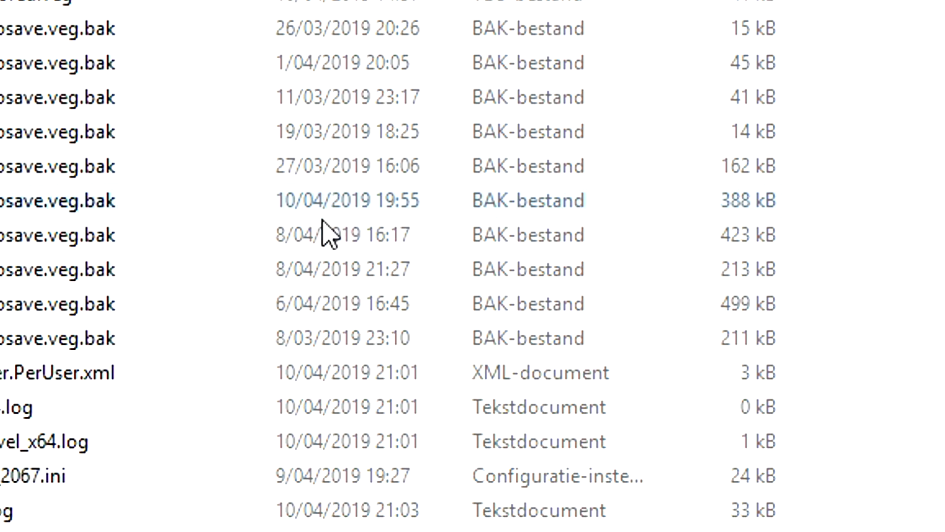
mouse_move(302, 228)
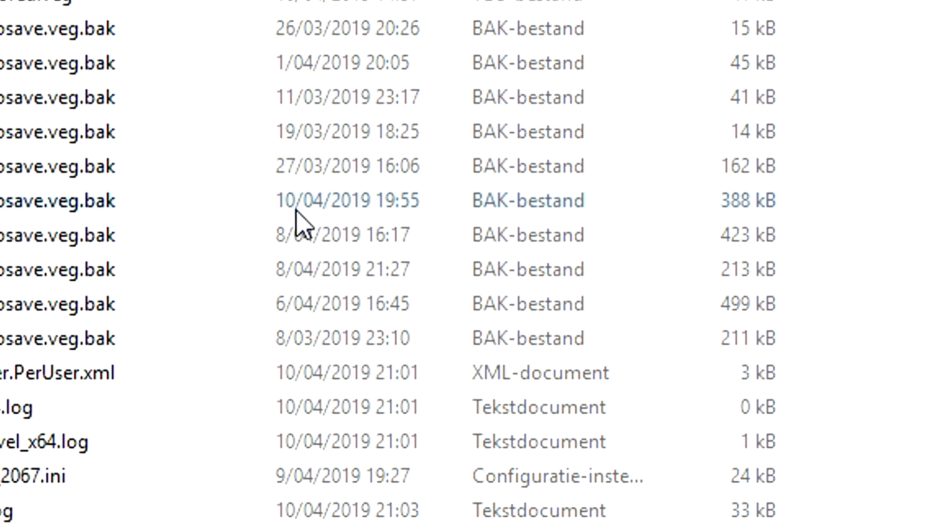
mouse_move(383, 226)
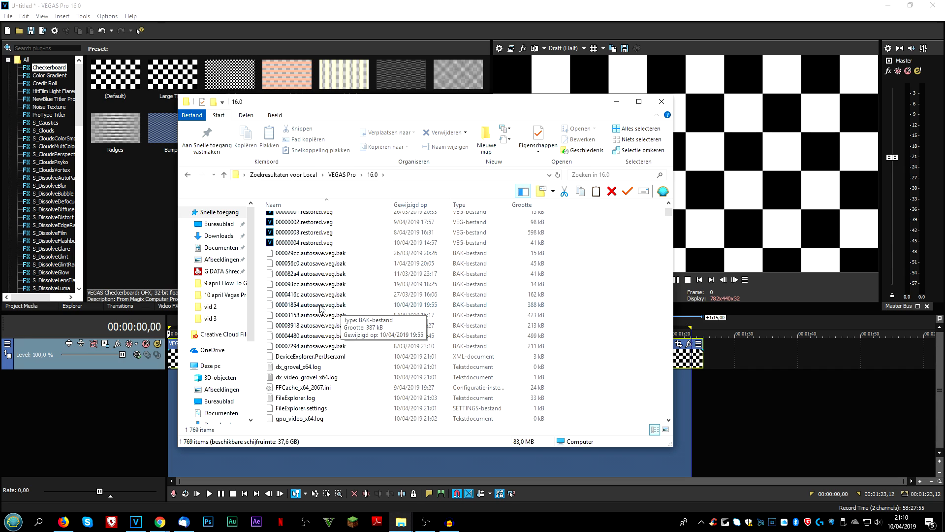
Rename 00001854.autosave.veg.bak to 00001854.autosave.veg, confirming the extension change.
click(311, 304)
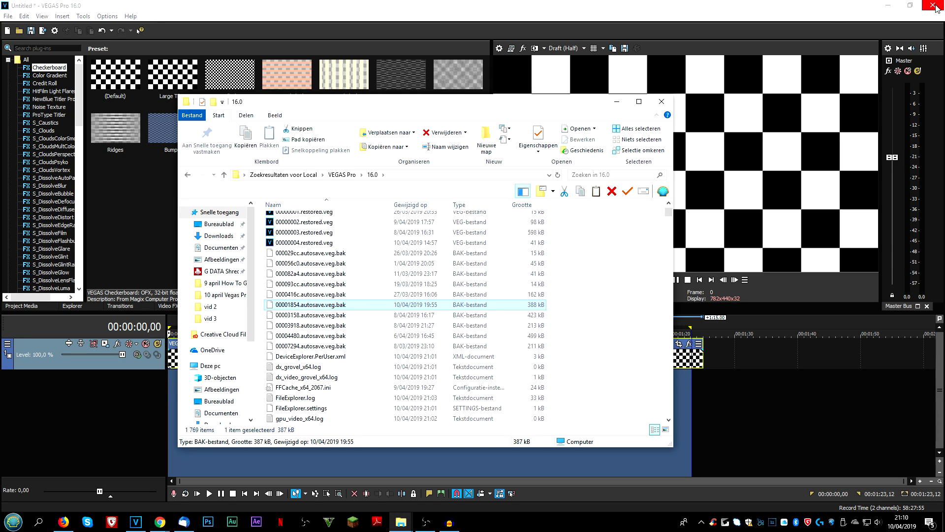
mouse_move(938, 5)
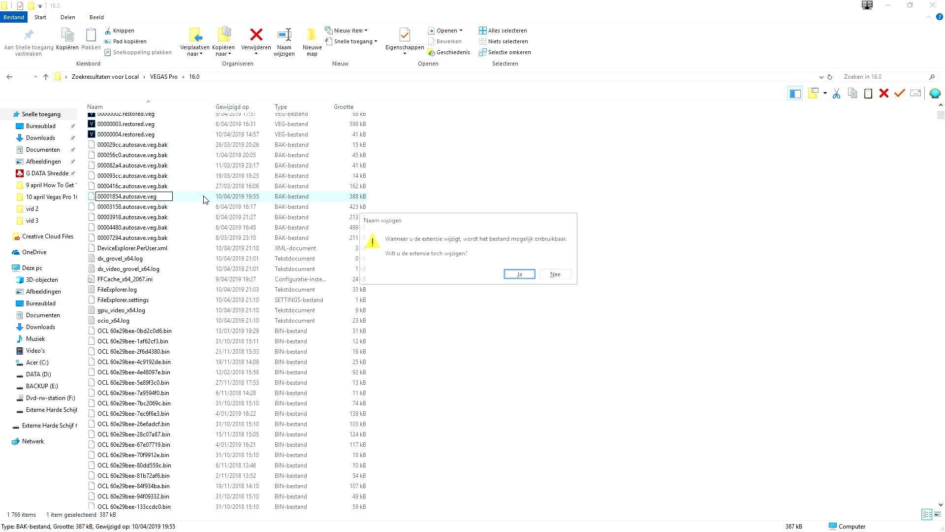
click(518, 274)
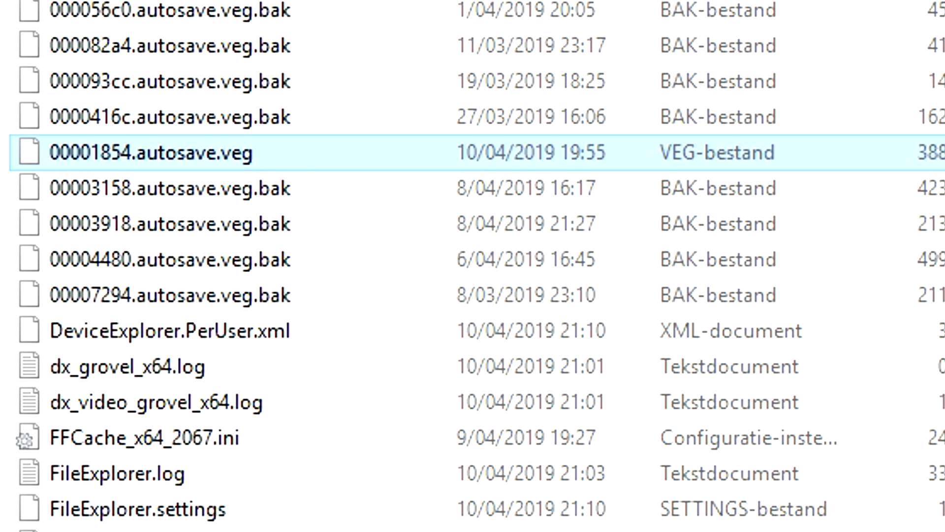
mouse_move(180, 156)
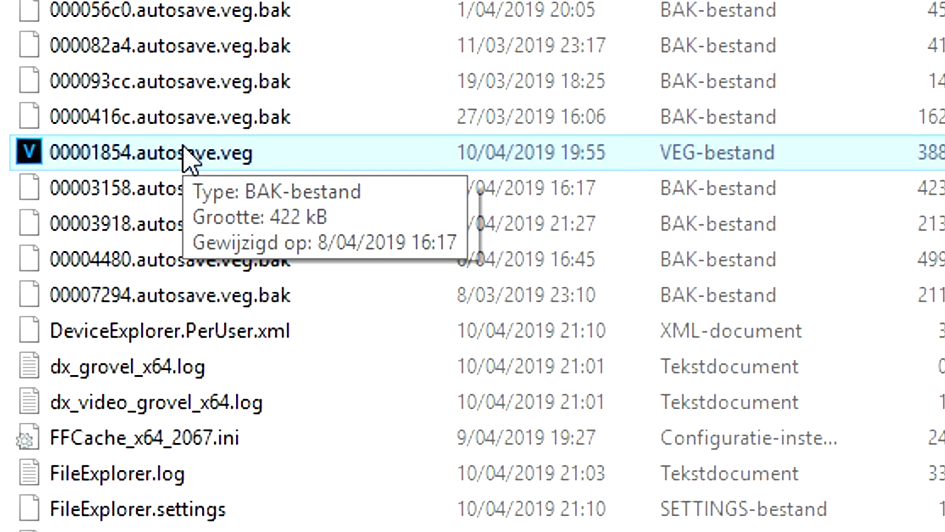
mouse_move(180, 163)
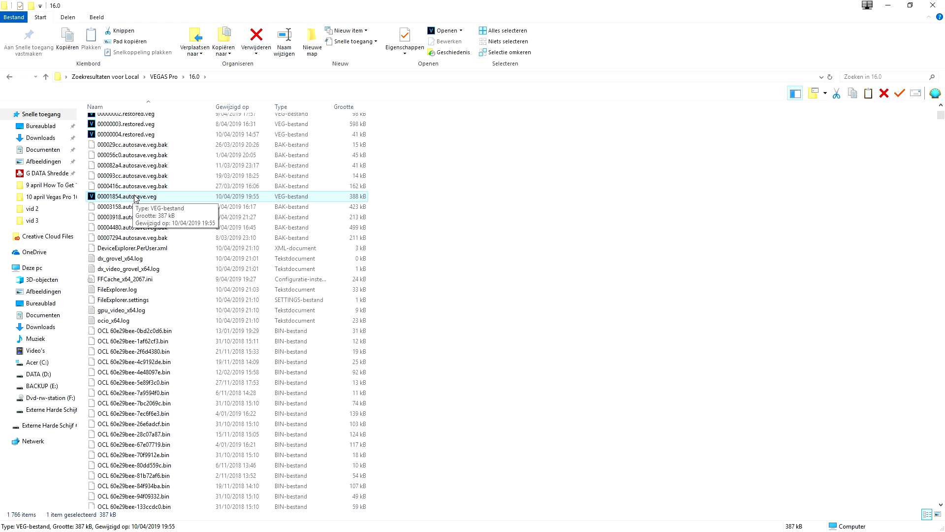
Launch 00001854.autosave.veg from File Explorer so it opens in VEGAS Pro 16.0.
double_click(128, 195)
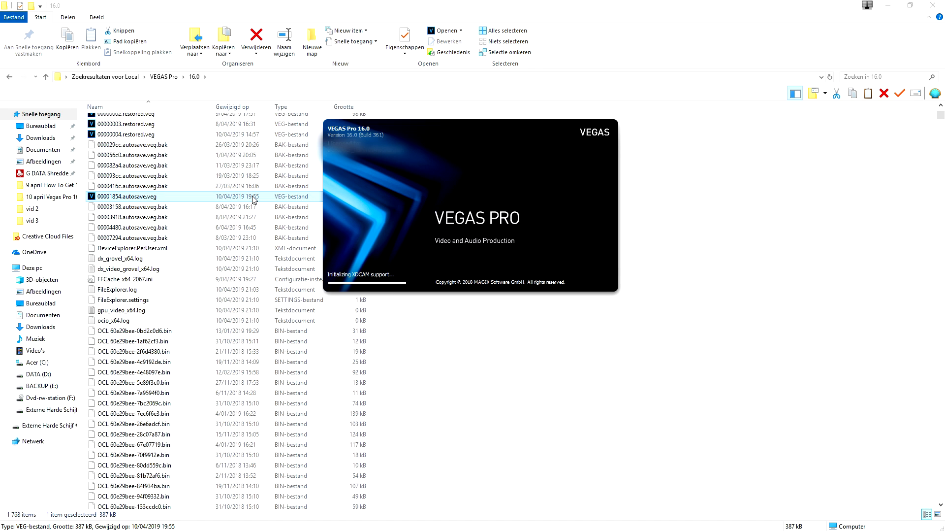
double_click(127, 196)
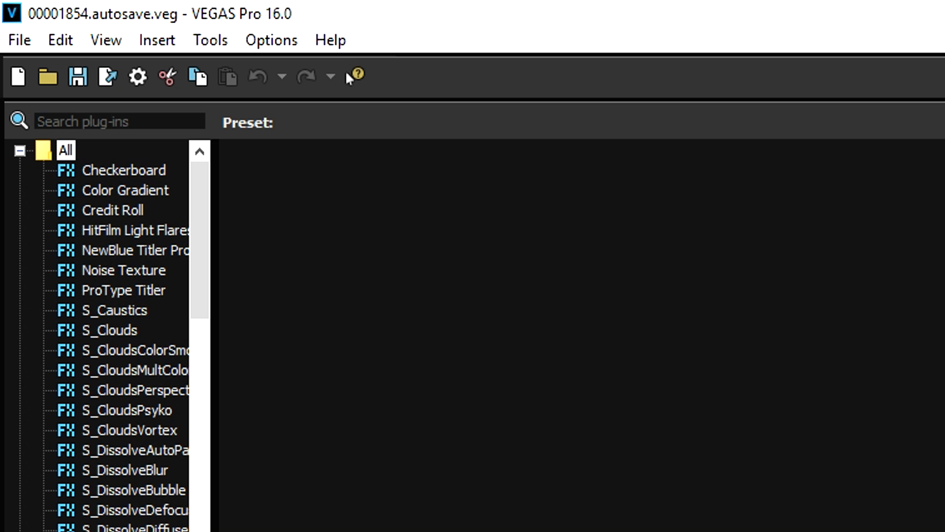